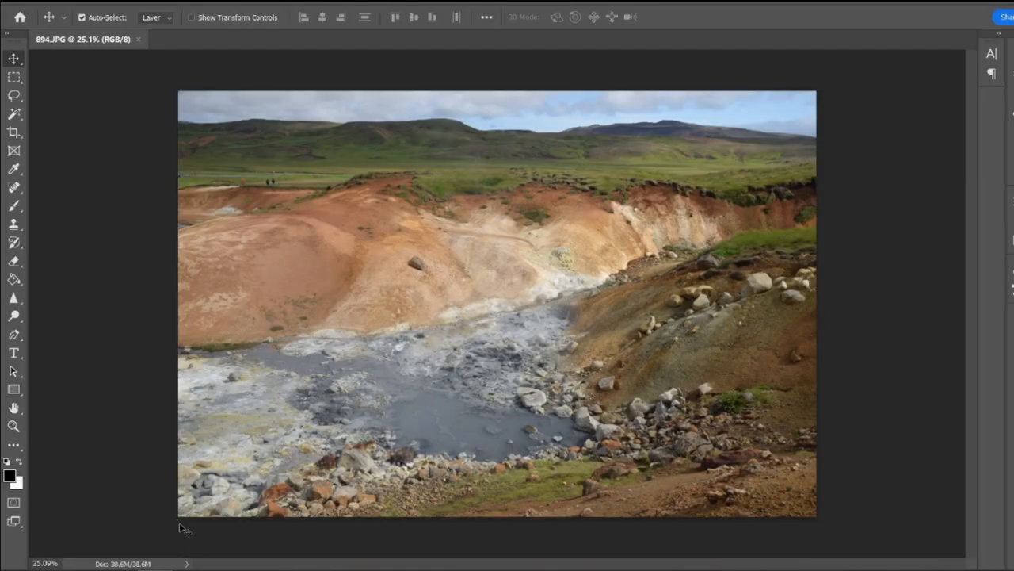
pyautogui.moveTo(116, 394)
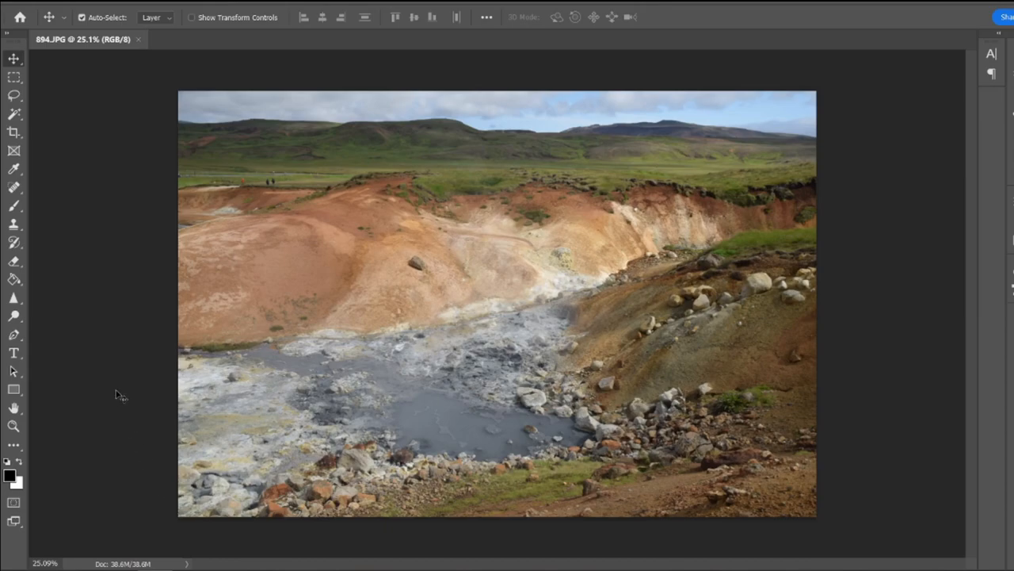
pyautogui.moveTo(109, 408)
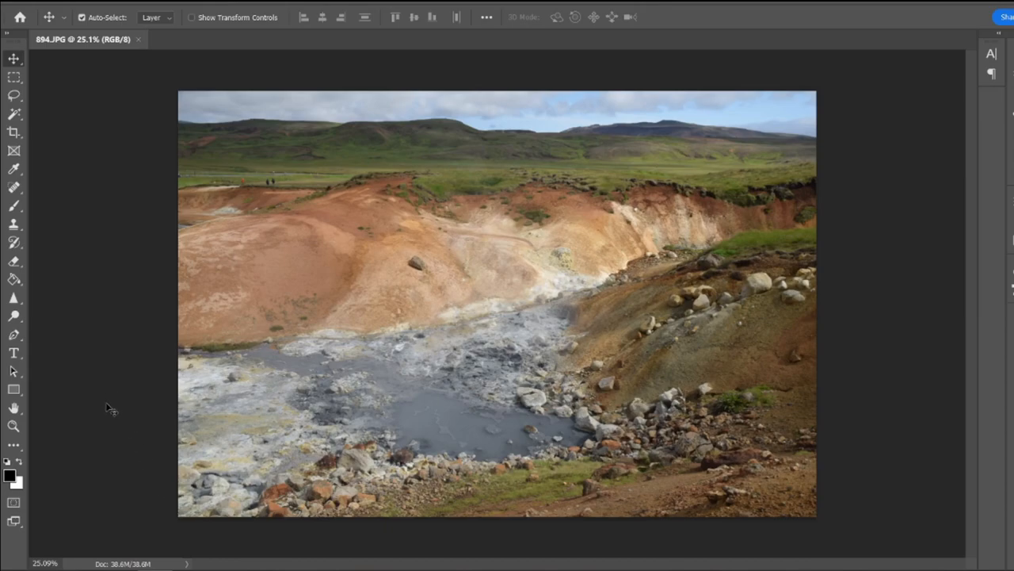
pyautogui.moveTo(126, 321)
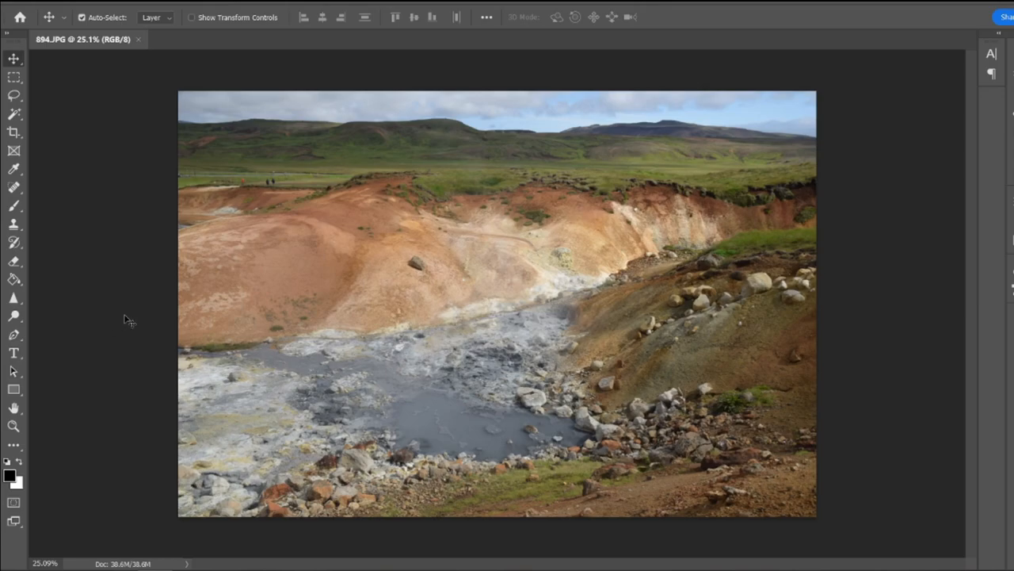
pyautogui.moveTo(162, 231)
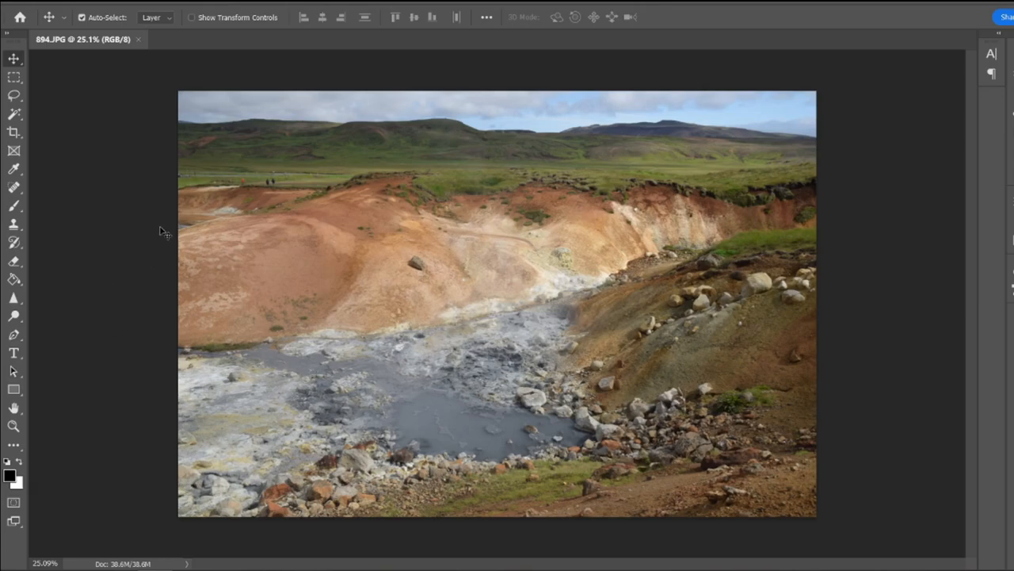
pyautogui.moveTo(153, 208)
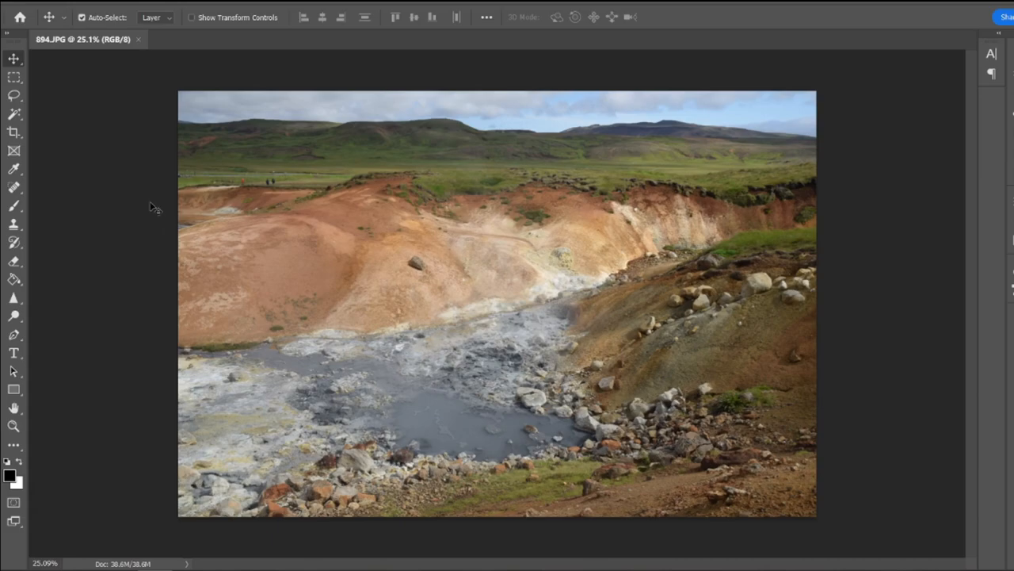
pyautogui.moveTo(145, 192)
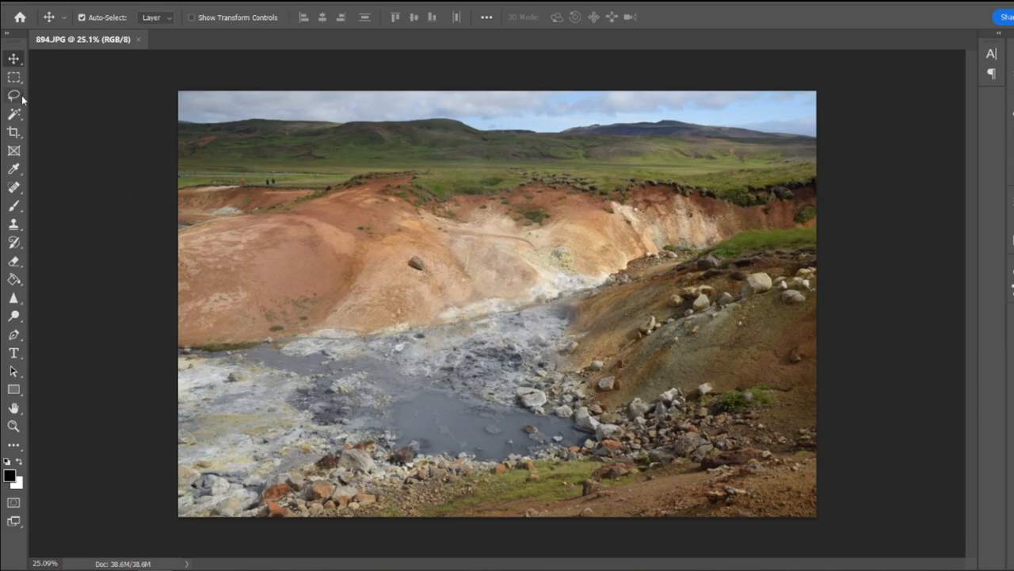
# Straighten the photo by tracing the distant road with the Crop tool's Straighten, then commit the crop
pyautogui.click(14, 130)
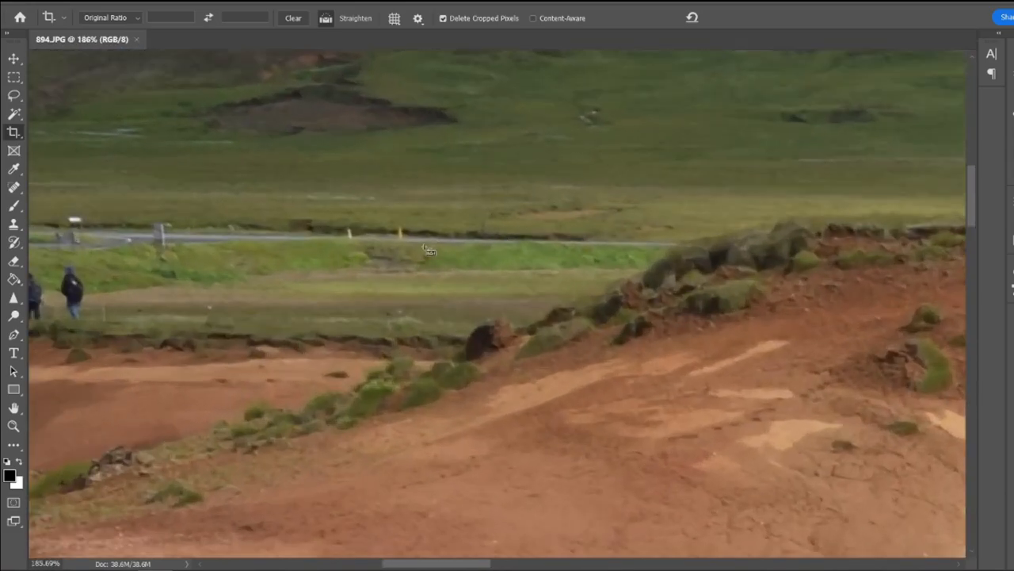
pyautogui.moveTo(174, 238)
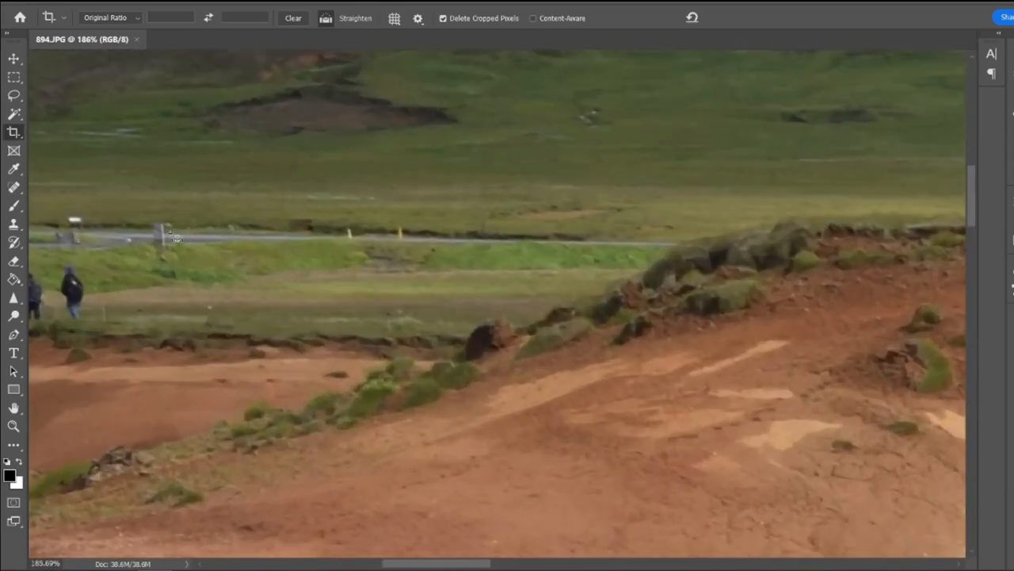
pyautogui.moveTo(168, 234); pyautogui.dragTo(313, 238)
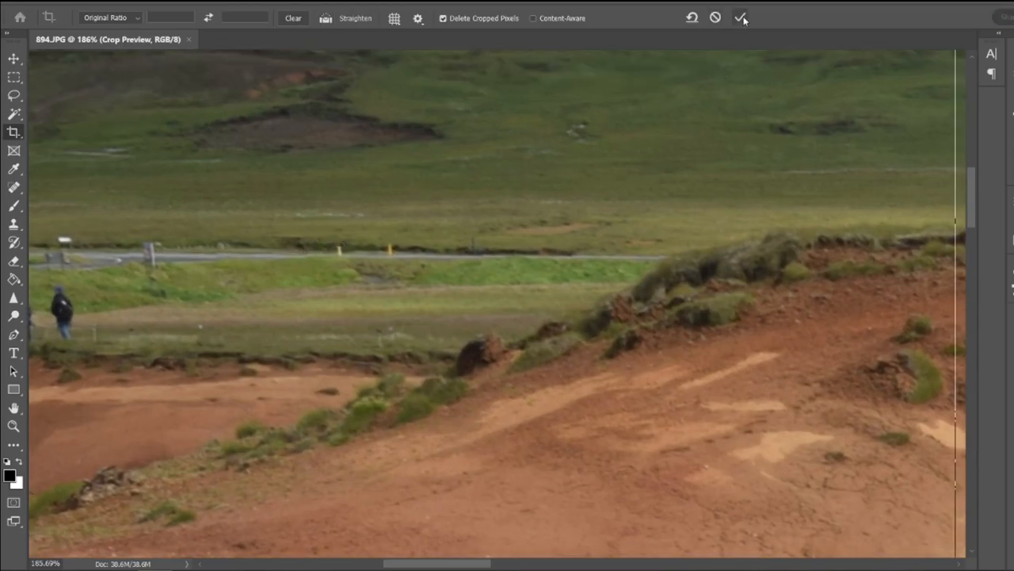
pyautogui.click(741, 17)
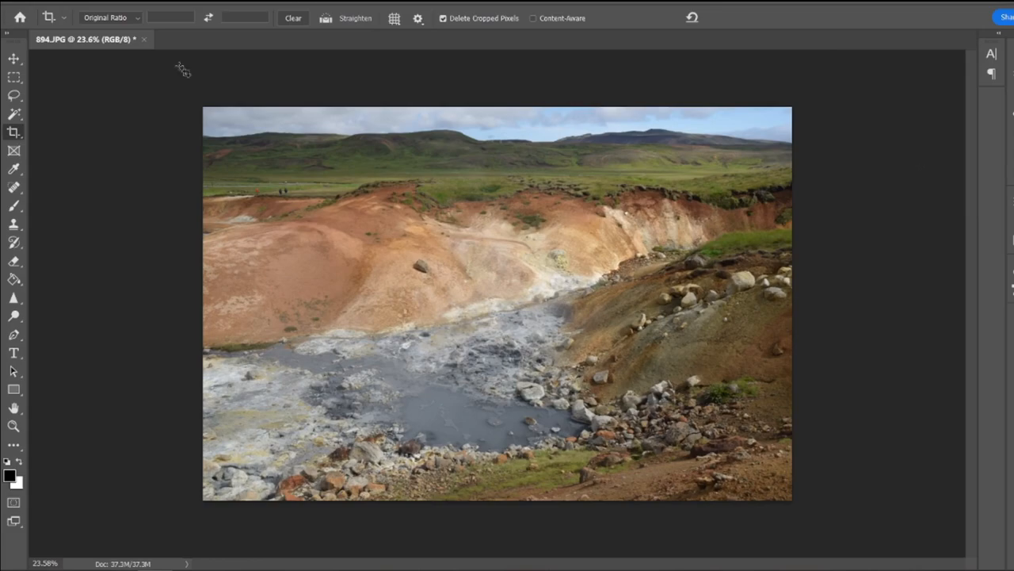
pyautogui.moveTo(273, 71)
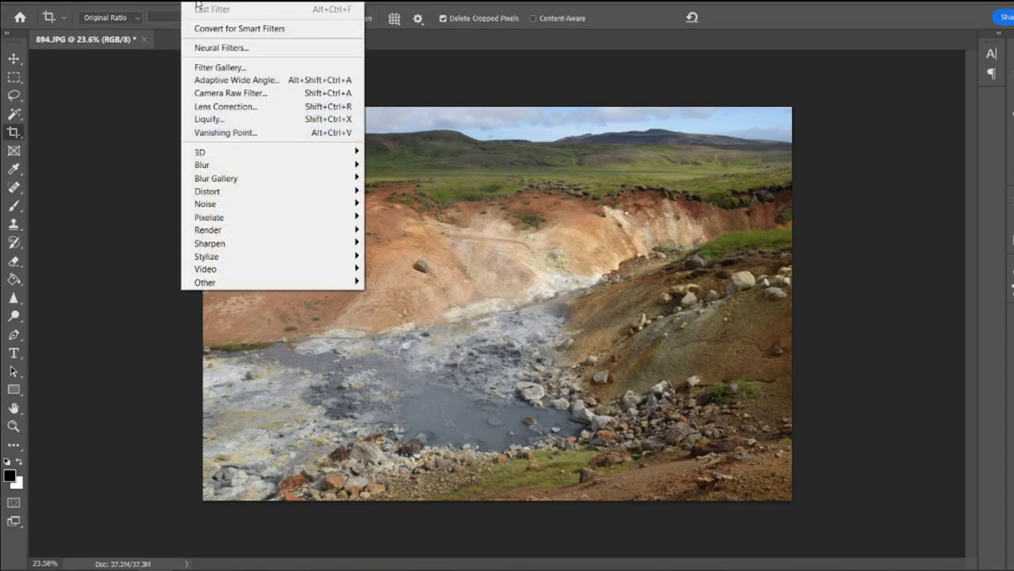
pyautogui.moveTo(230, 93)
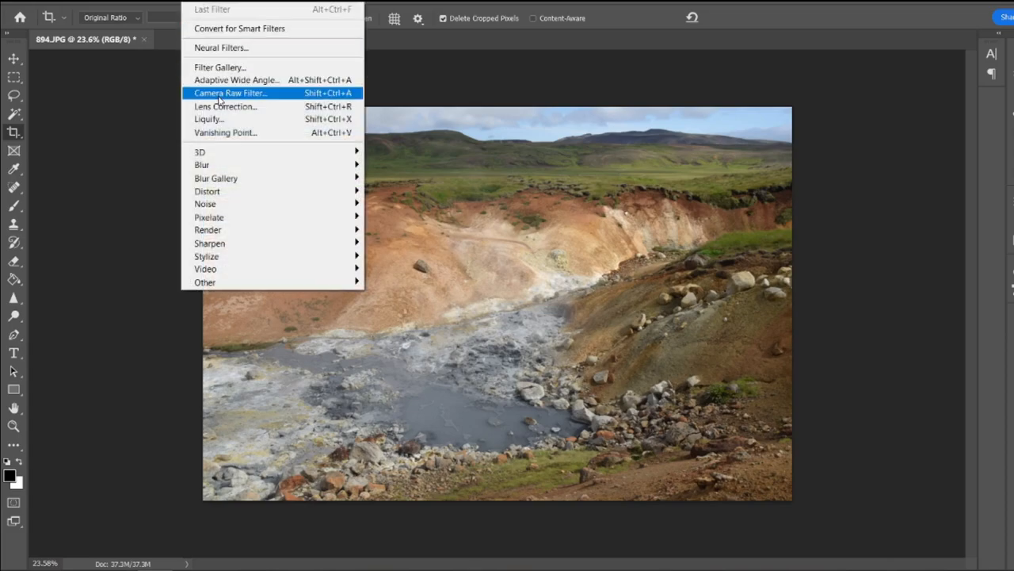
pyautogui.moveTo(316, 101)
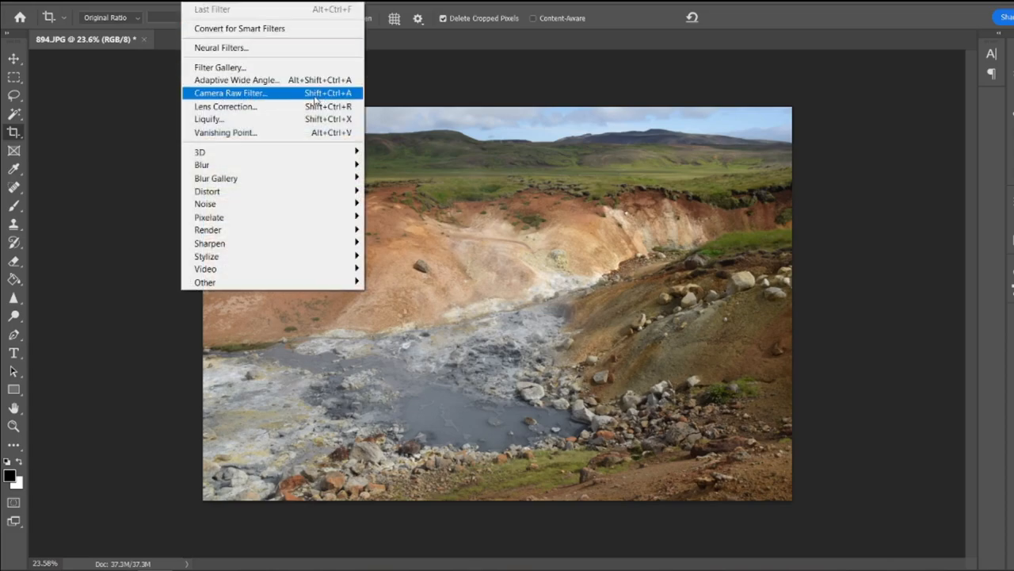
# Launch the Camera Raw Filter on the straightened geothermal photo
pyautogui.click(230, 93)
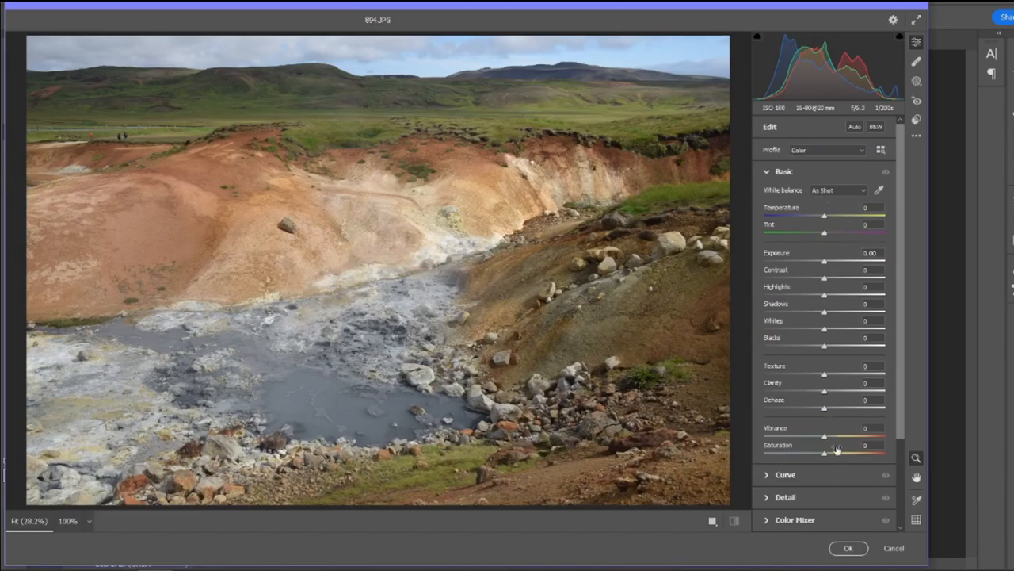
# Set Contrast +75, Highlights −75, Shadows +75, Texture +5 and Clarity +10 in Camera Raw
pyautogui.scroll(-3)
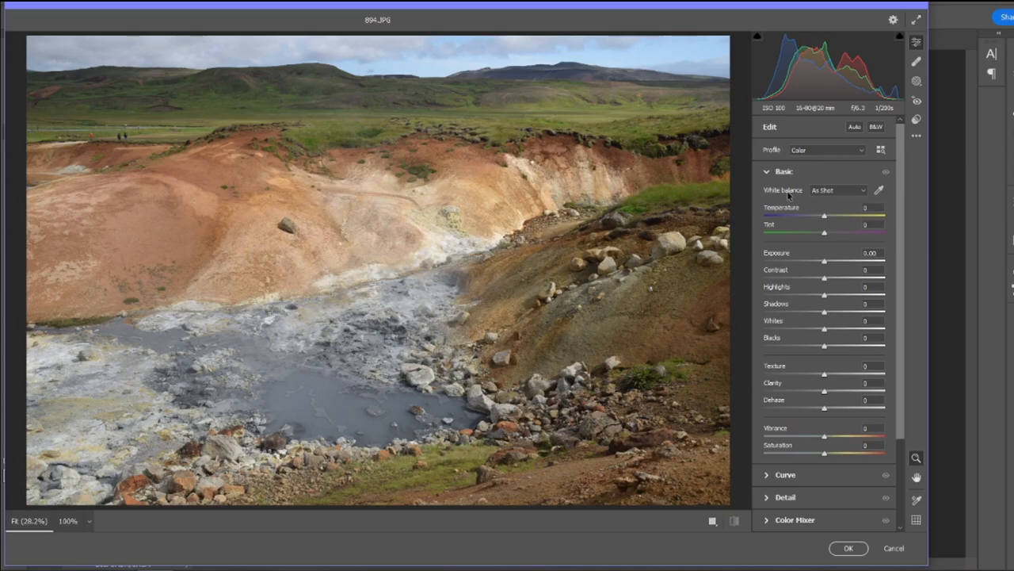
pyautogui.moveTo(855, 269)
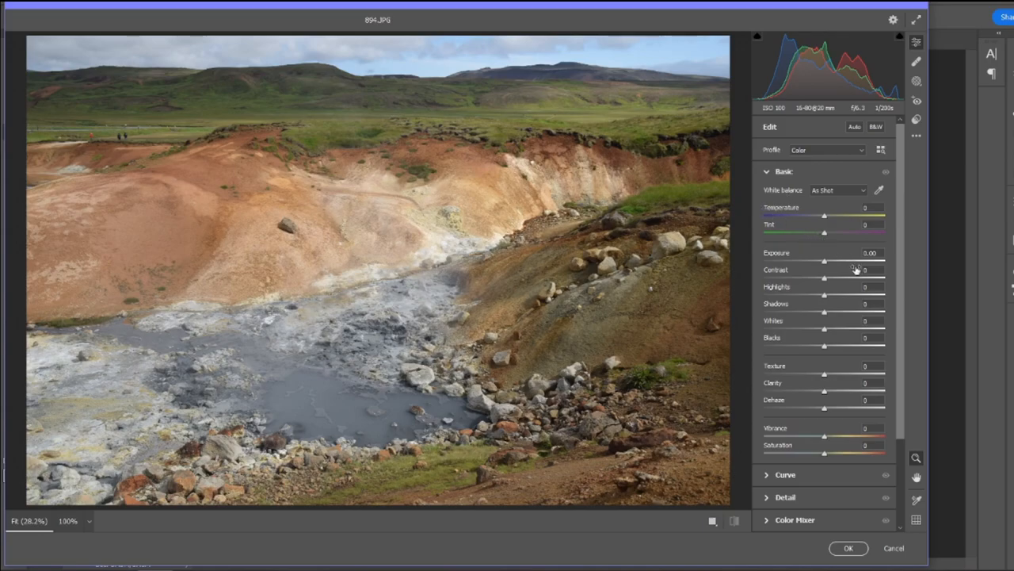
pyautogui.moveTo(826, 293)
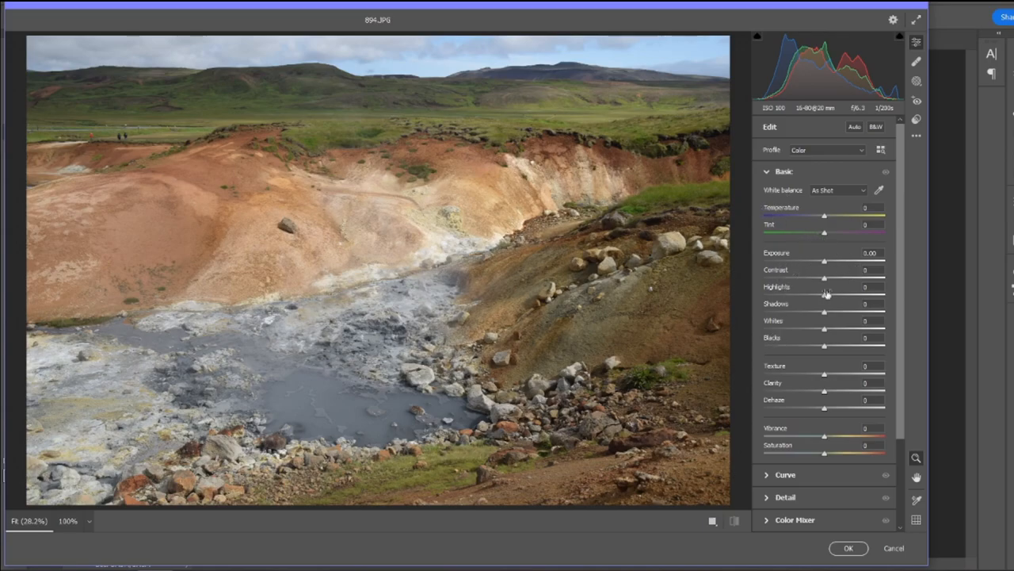
pyautogui.click(868, 270)
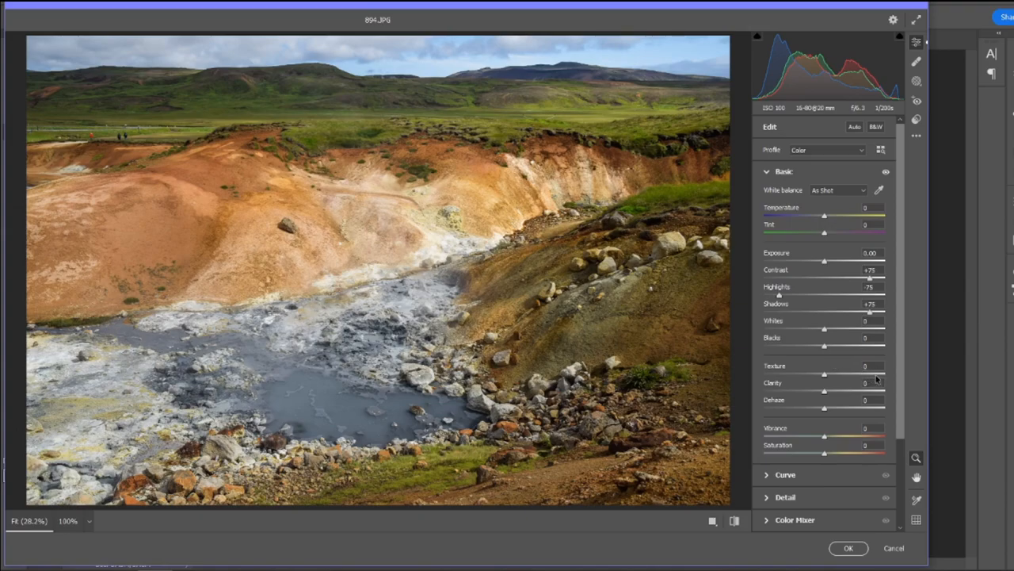
pyautogui.click(864, 365)
pyautogui.write('+5')
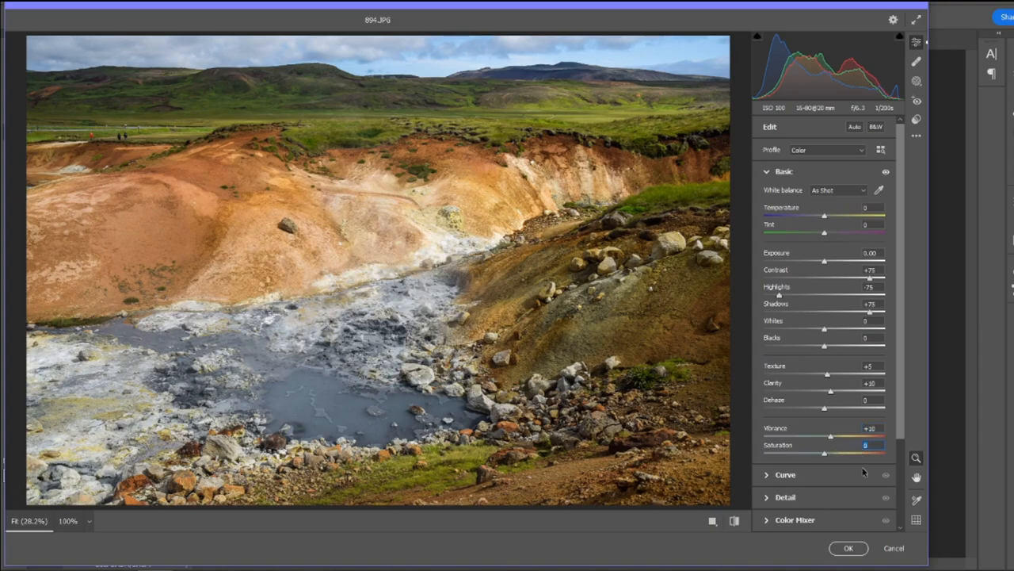
# Raise Vibrance to +10 and Saturation to +5, then confirm the Camera Raw edits
pyautogui.moveTo(824, 452); pyautogui.dragTo(830, 453)
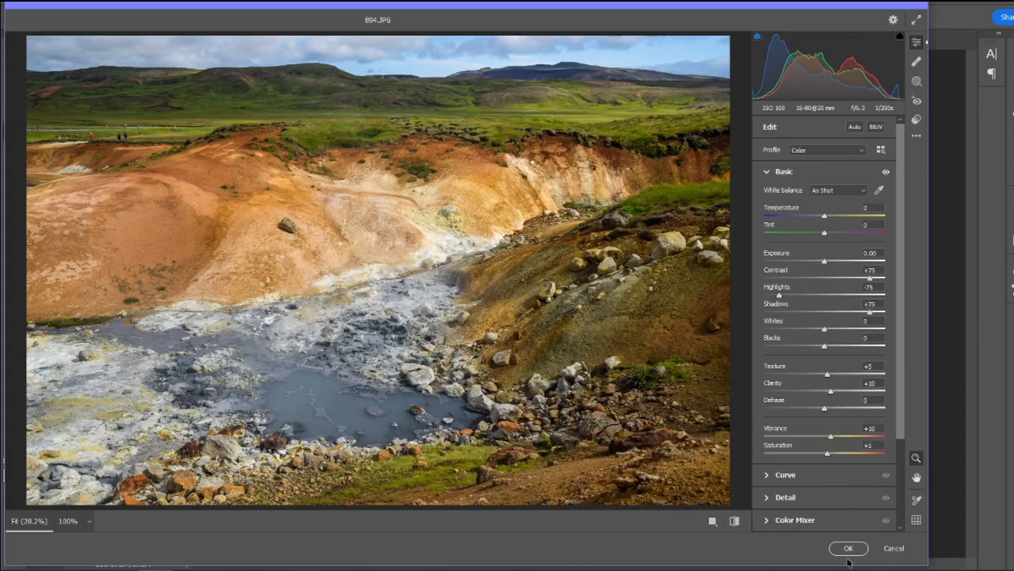
pyautogui.click(848, 547)
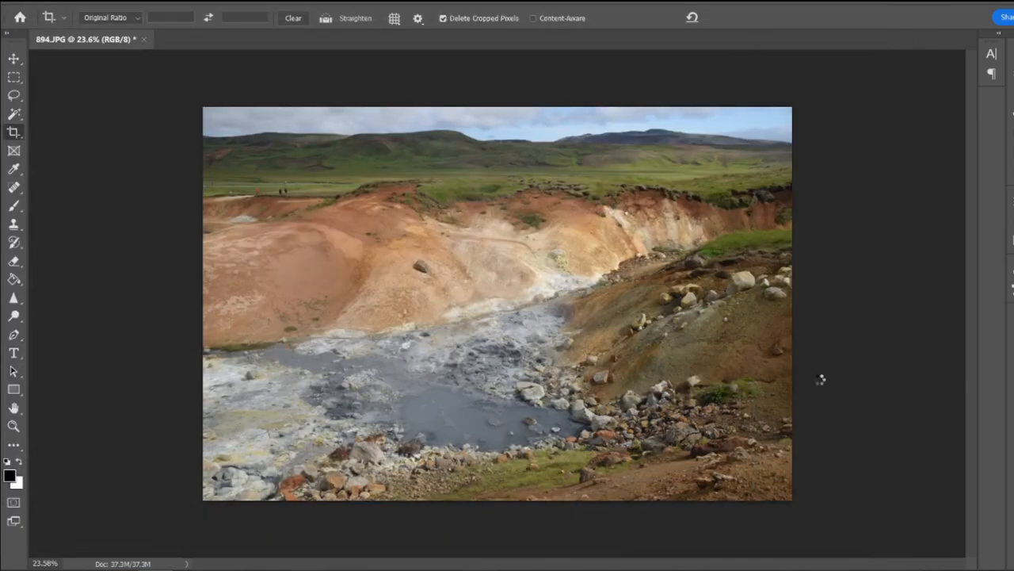
# Show the History panel listing Open, Crop and Camera Raw Filter
pyautogui.click(909, 122)
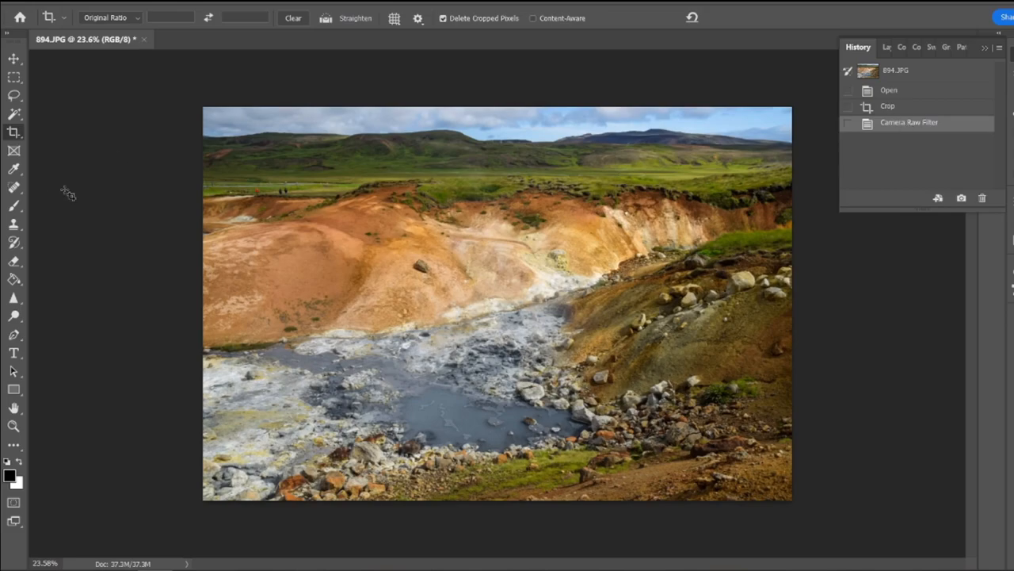
pyautogui.moveTo(152, 207)
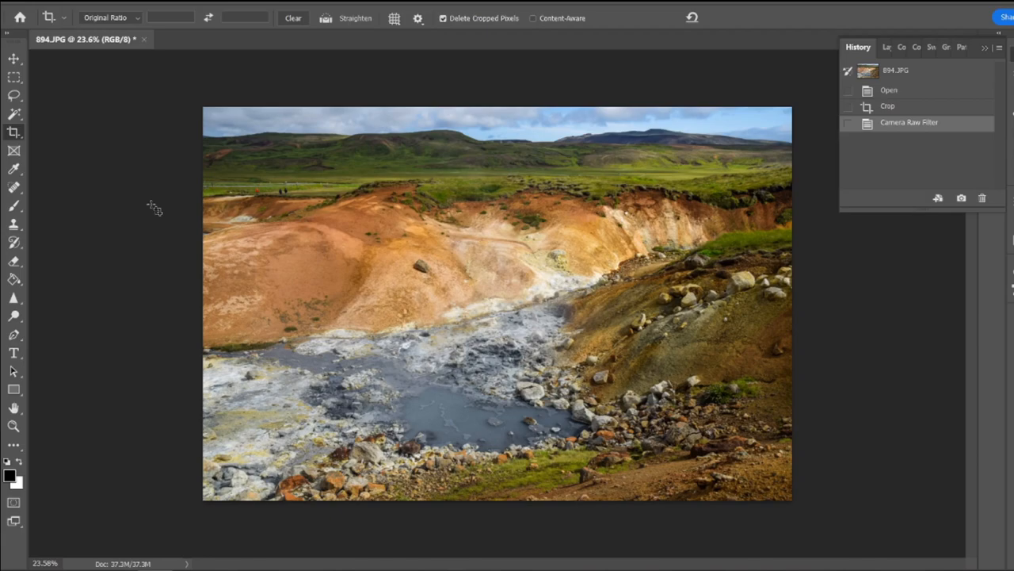
pyautogui.moveTo(325, 169)
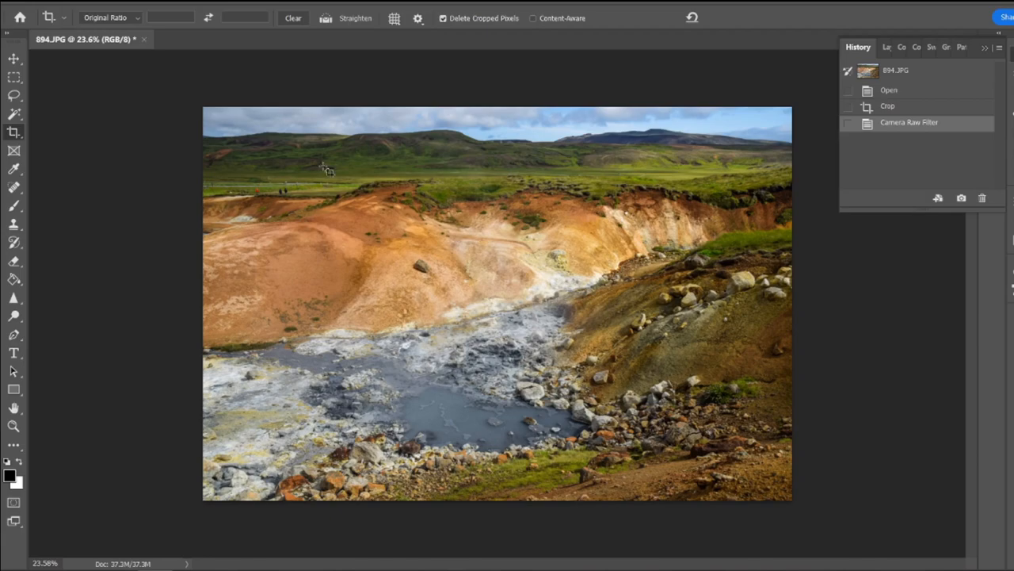
pyautogui.moveTo(981, 112)
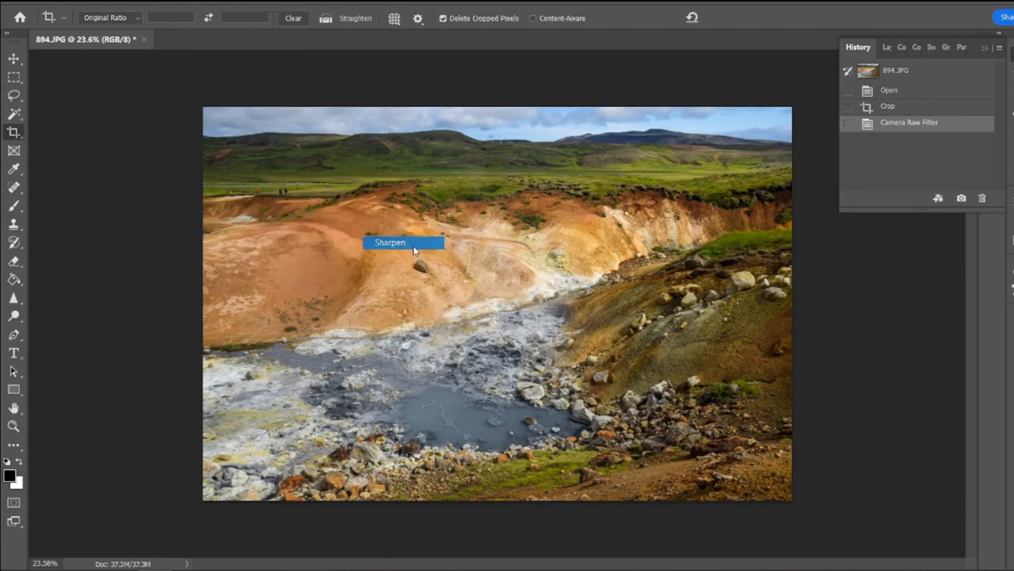
# Apply Sharpen, then toggle between the Camera Raw Filter and Sharpen history states
pyautogui.click(404, 242)
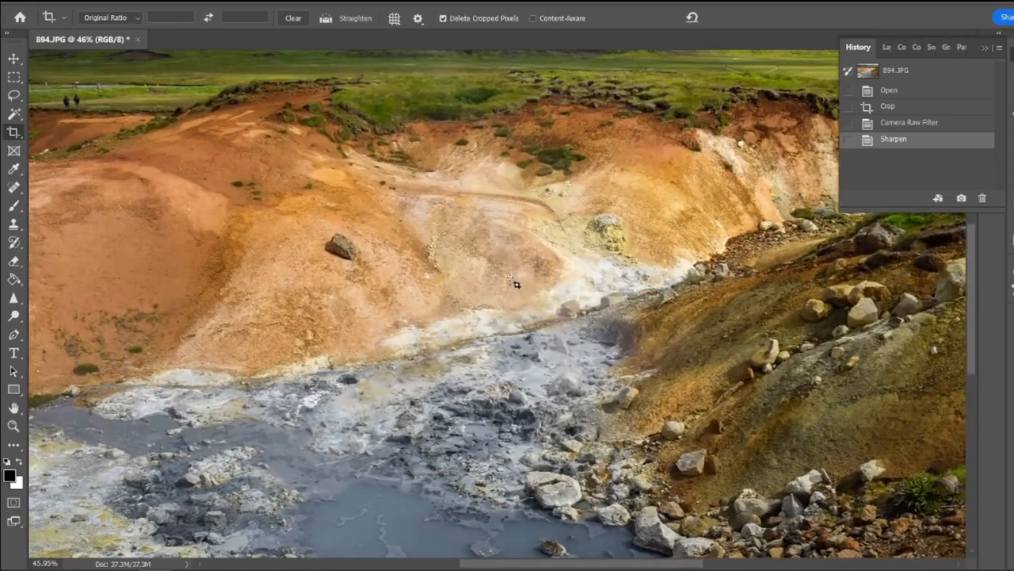
pyautogui.click(909, 122)
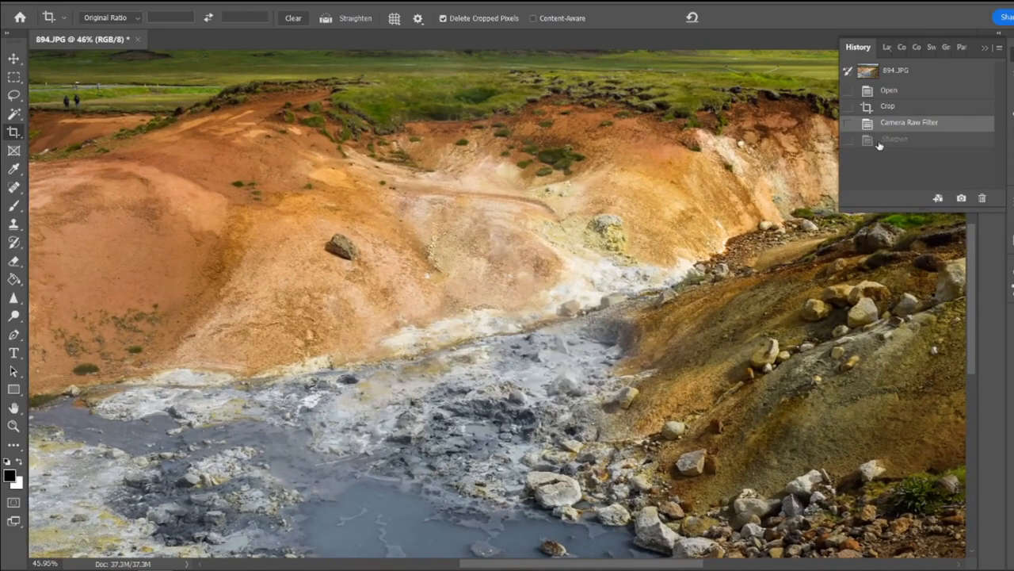
pyautogui.click(893, 139)
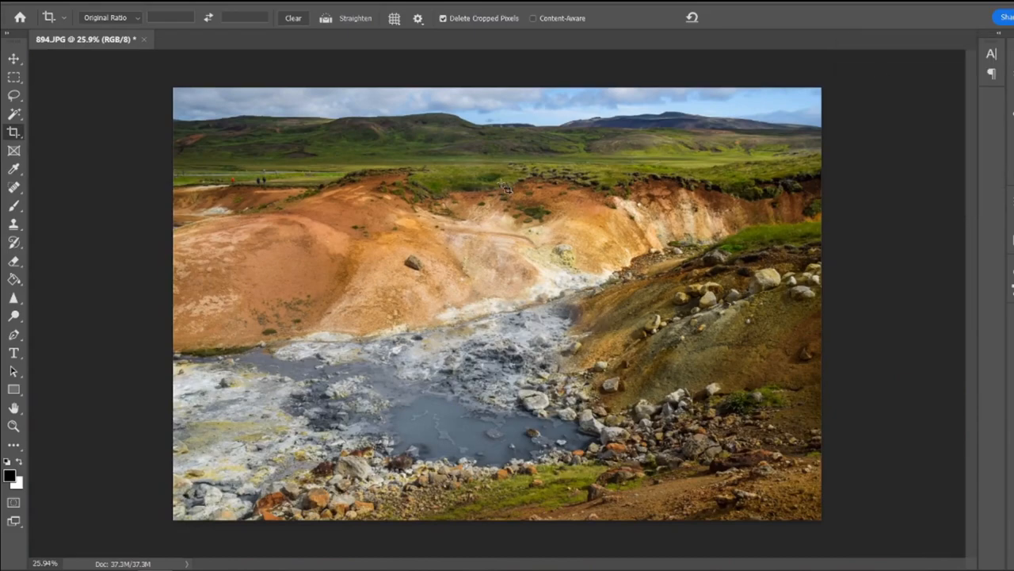
pyautogui.moveTo(470, 148)
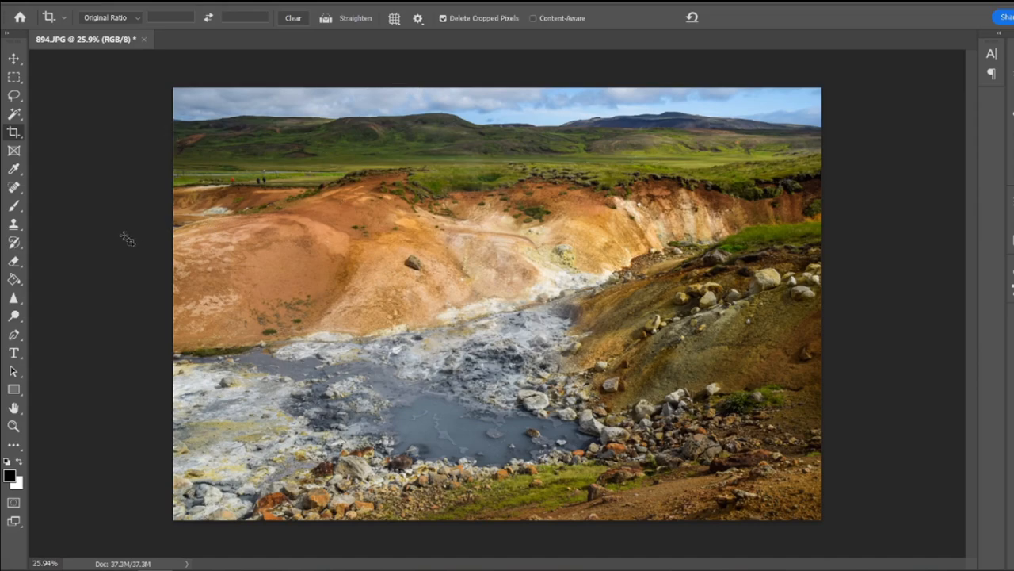
pyautogui.moveTo(97, 267)
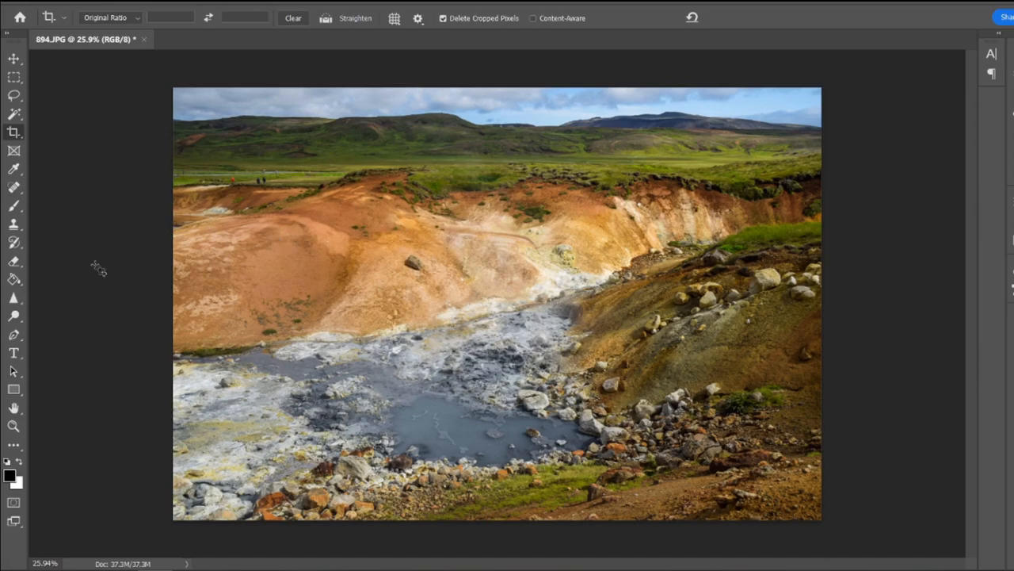
pyautogui.moveTo(281, 193)
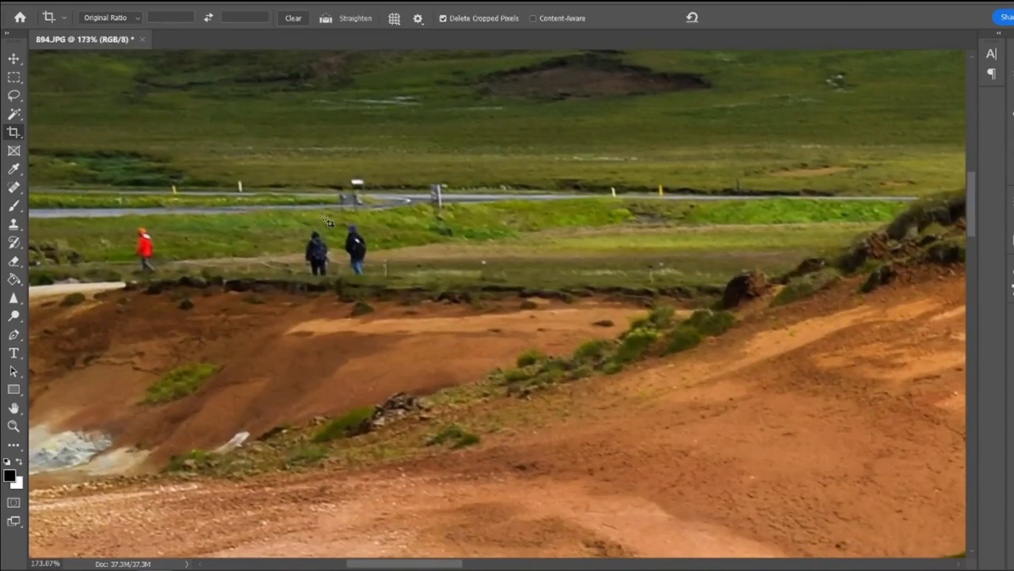
pyautogui.moveTo(327, 317)
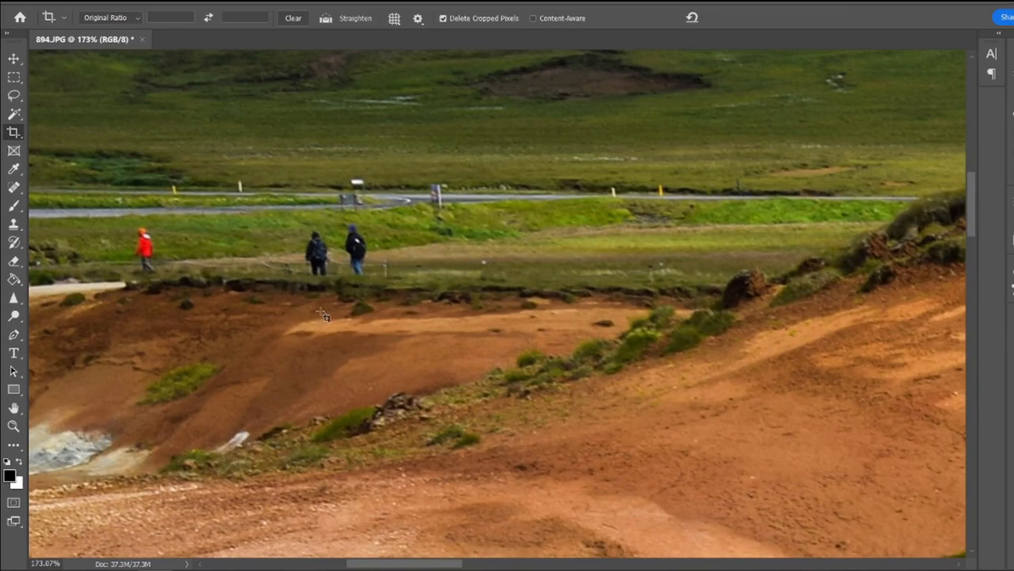
# Zoom in on the hikers and road to inspect the sharpened detail
pyautogui.scroll(-3)
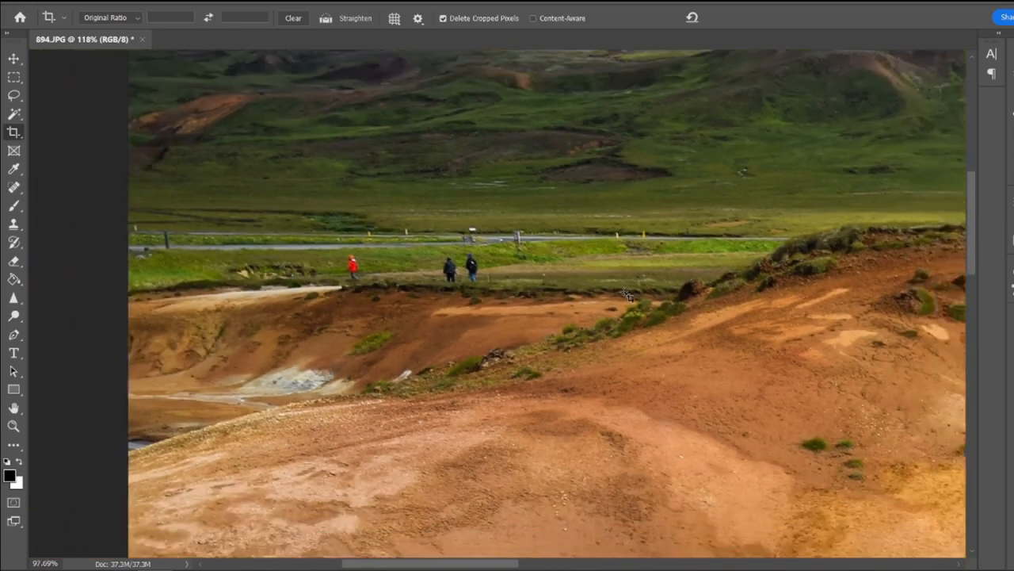